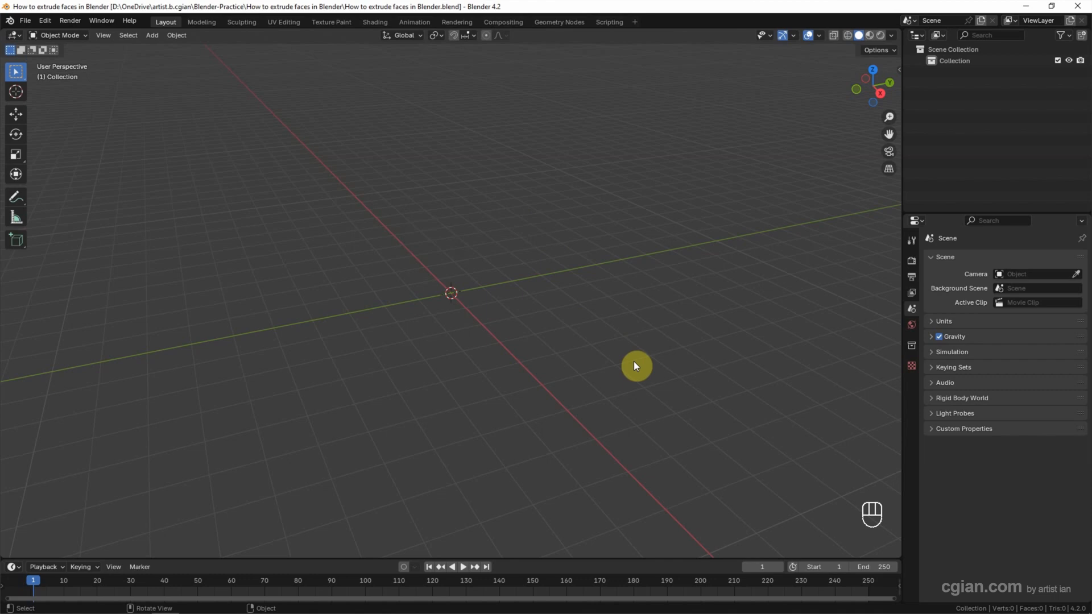
{"action": "mouse_move", "coordinate": [149, 83]}
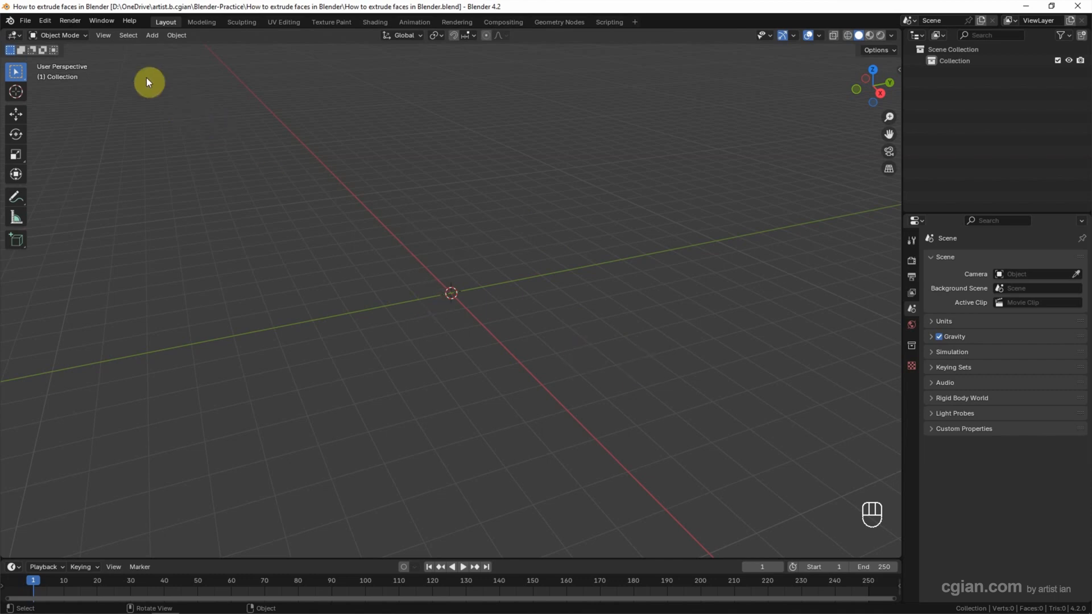
Add a mesh plane at the origin and switch into Edit Mode.
{"action": "left_click", "coordinate": [151, 35]}
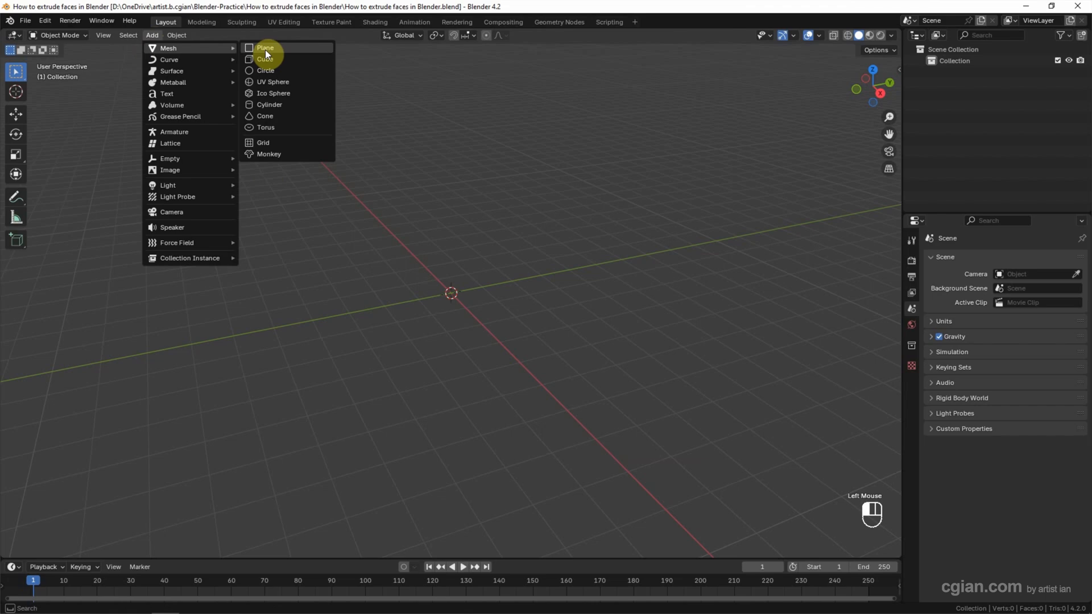
{"action": "left_click", "coordinate": [267, 47]}
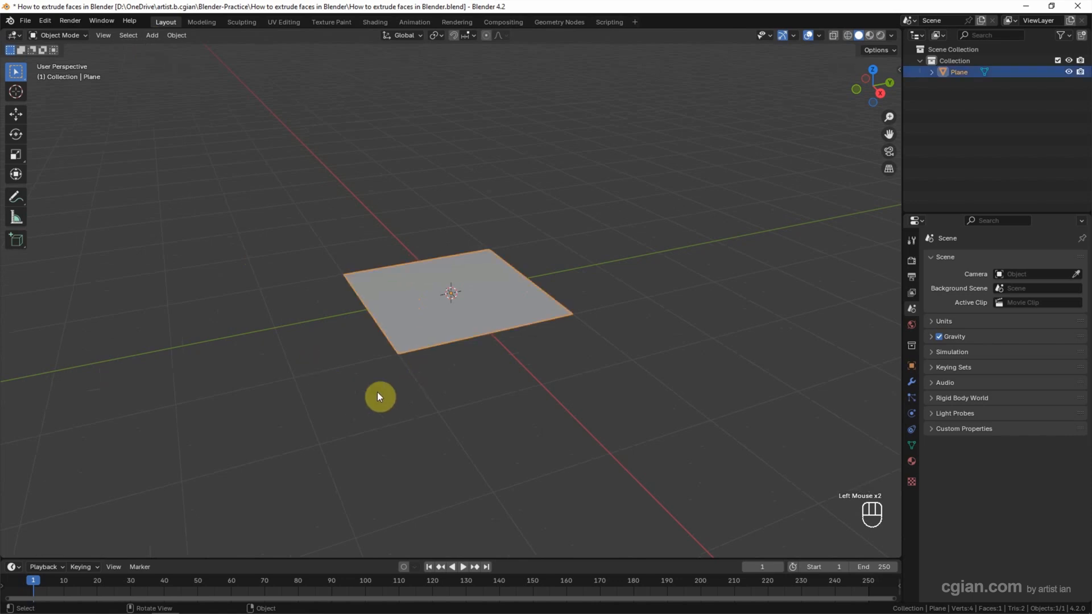
{"action": "key", "text": "Tab"}
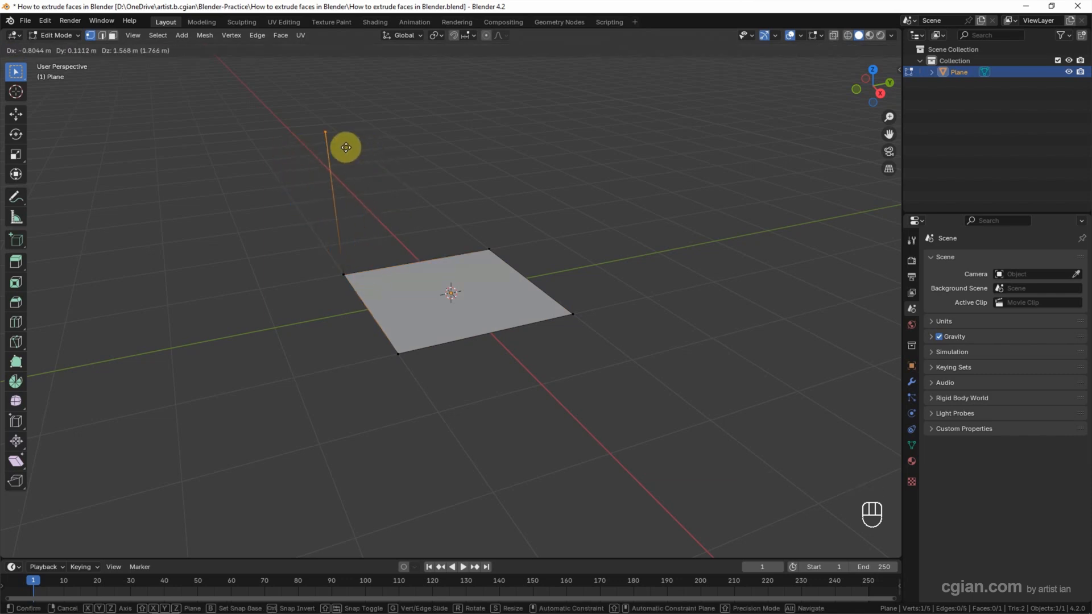
Confirm the upward-extruded corner vertex position on the plane.
{"action": "left_click", "coordinate": [342, 163]}
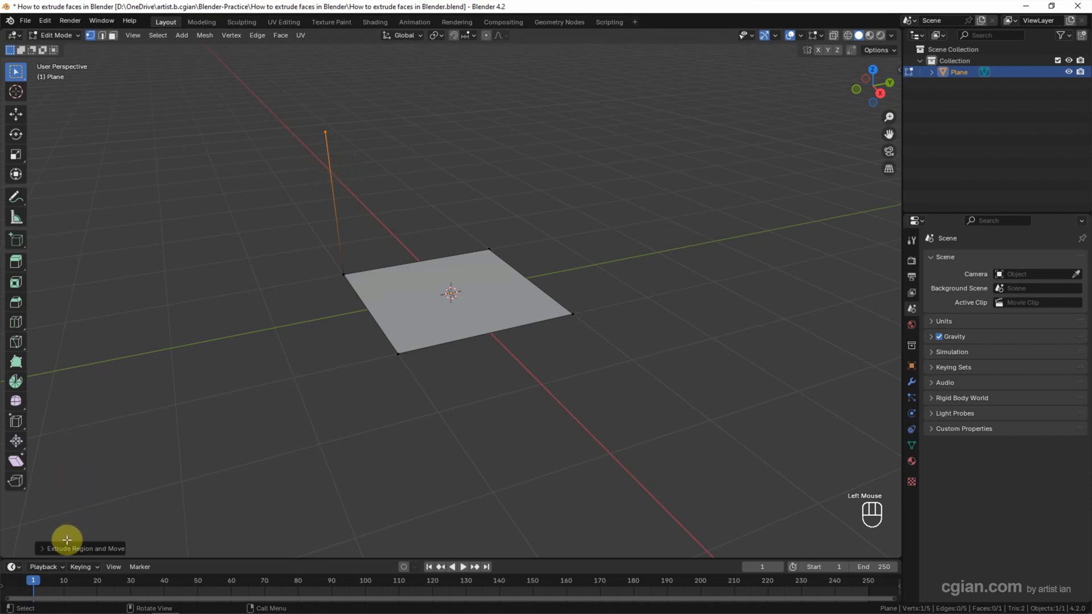
{"action": "left_click", "coordinate": [78, 549]}
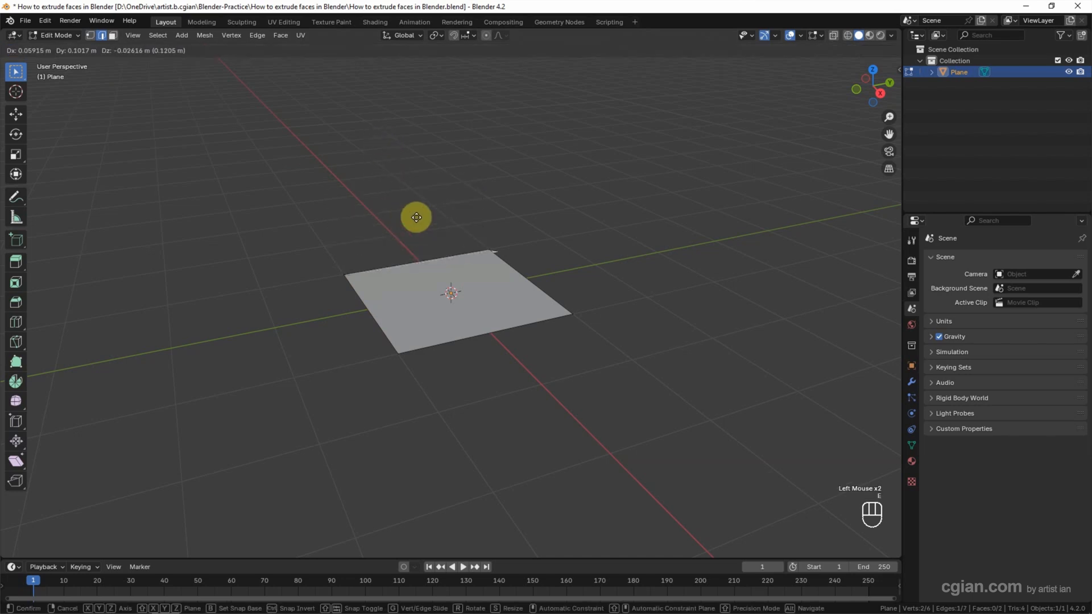
Extrude a plane edge into a trial face, then undo back to the flat square.
{"action": "left_click_drag", "start_coordinate": [417, 216], "coordinate": [325, 113]}
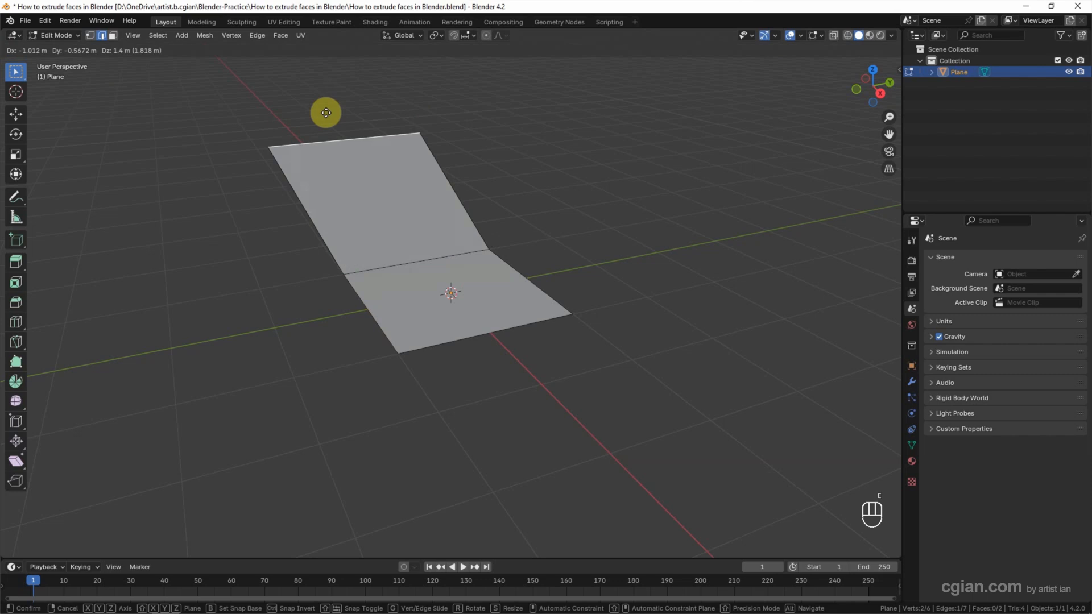
{"action": "key", "text": "x"}
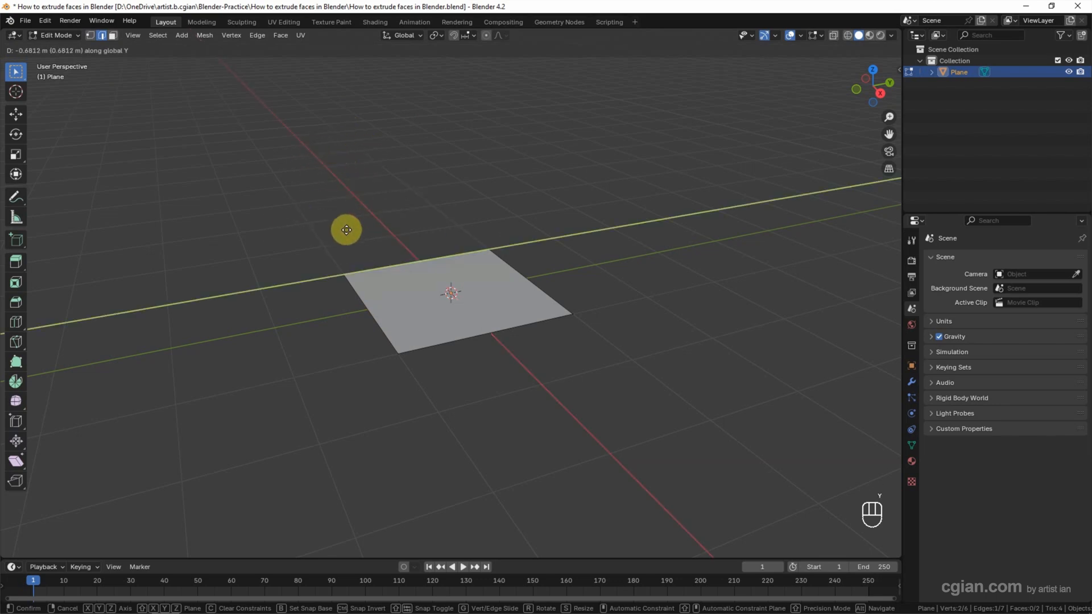
{"action": "key", "text": "Z"}
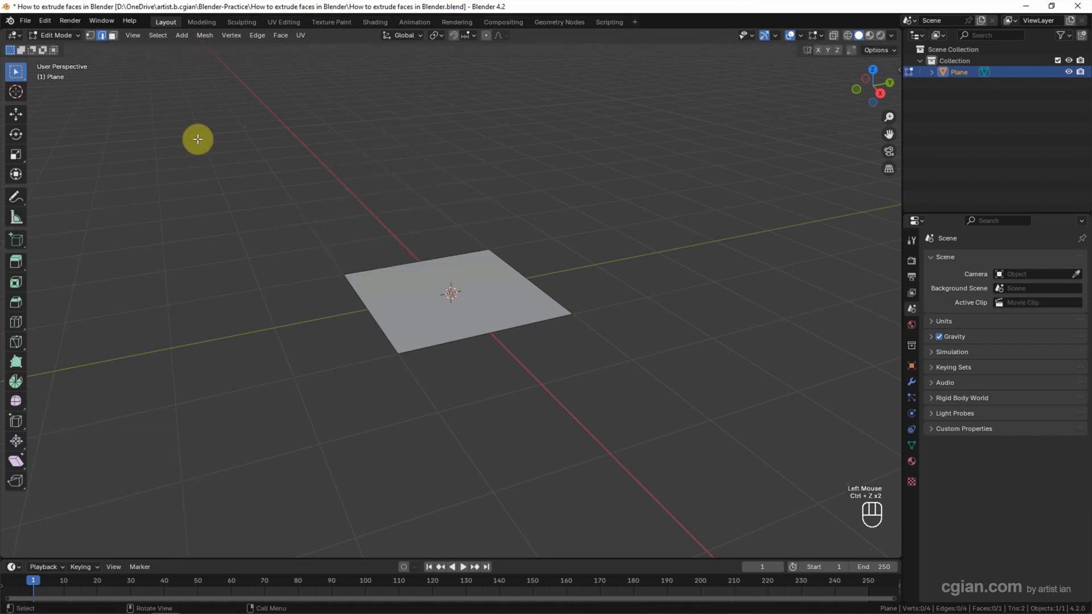
{"action": "mouse_move", "coordinate": [114, 51]}
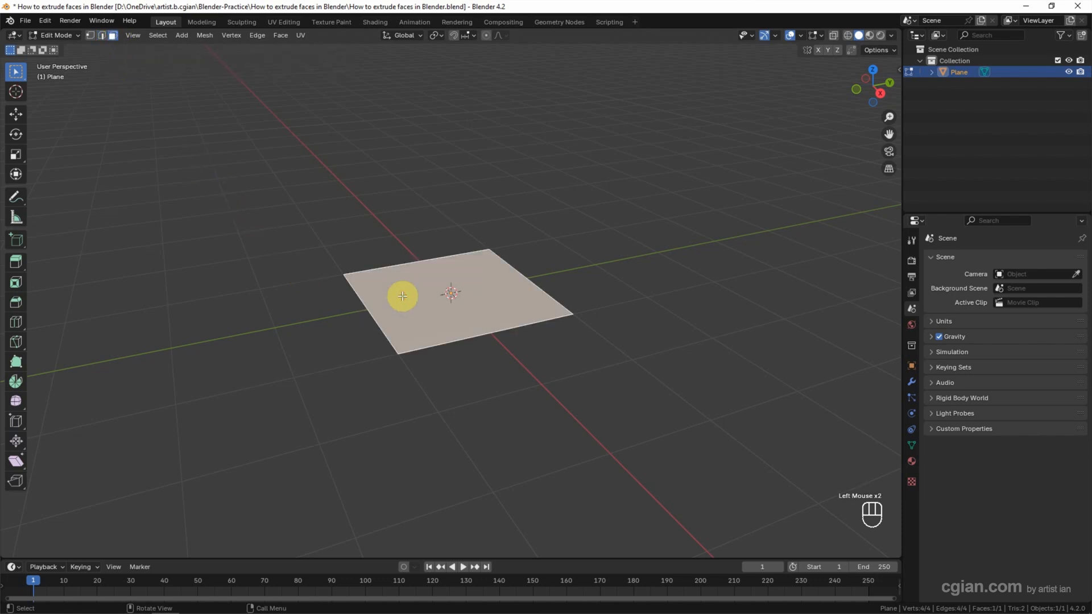
Extrude the plane's face upward and confirm the height, forming a box.
{"action": "key", "text": "e"}
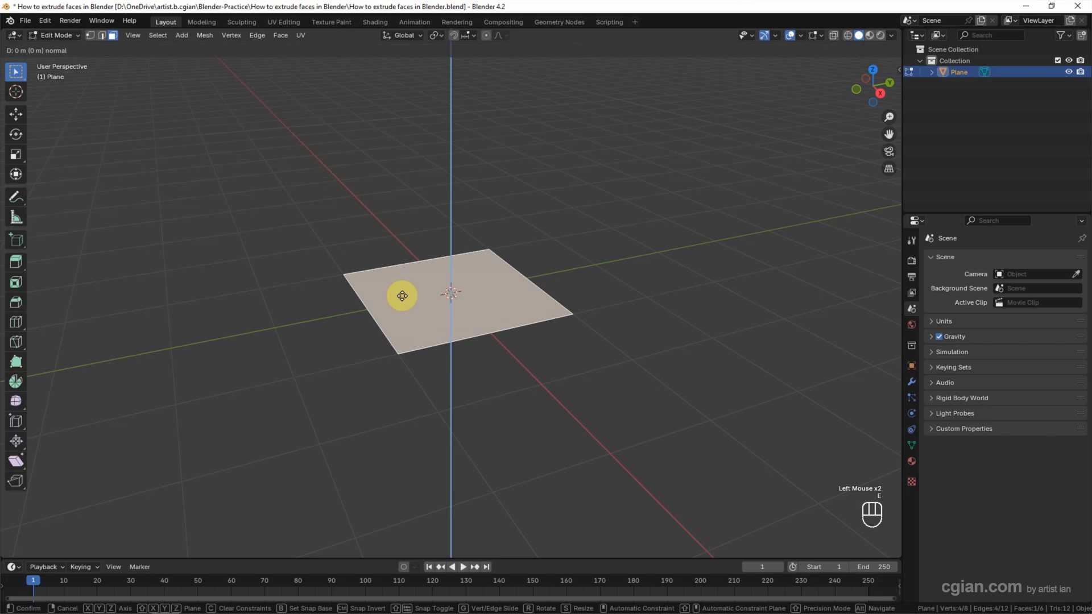
{"action": "left_click_drag", "start_coordinate": [402, 295], "coordinate": [416, 173]}
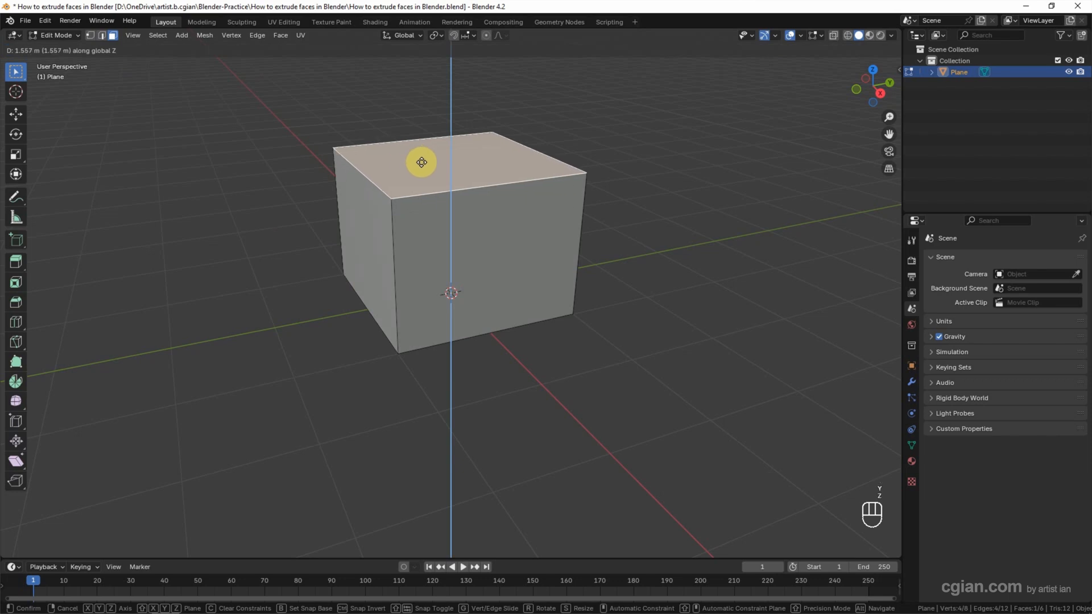
{"action": "left_click", "coordinate": [421, 162]}
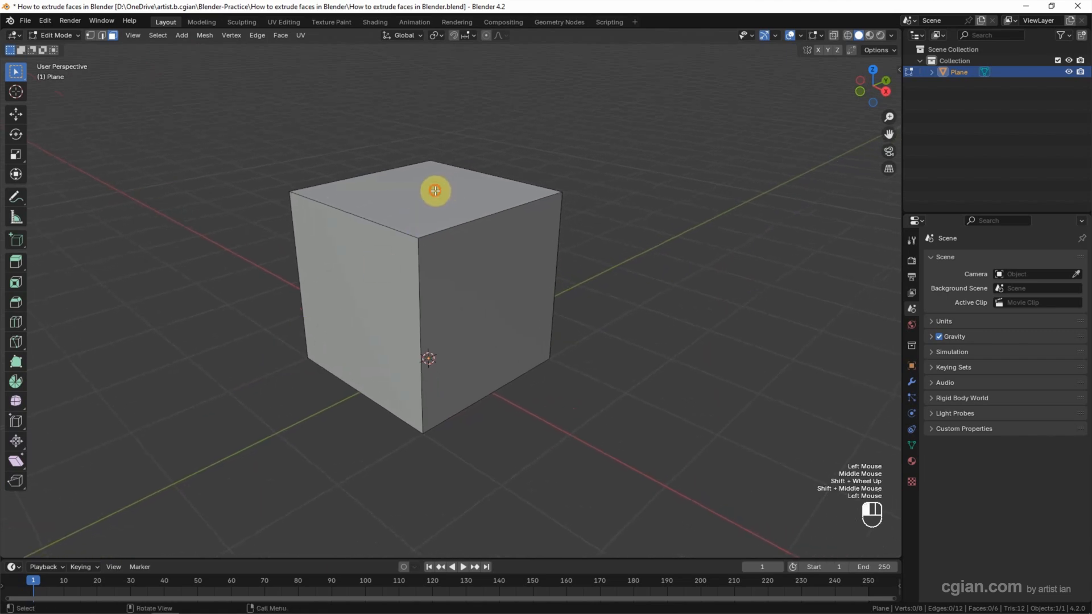
{"action": "left_click", "coordinate": [495, 267]}
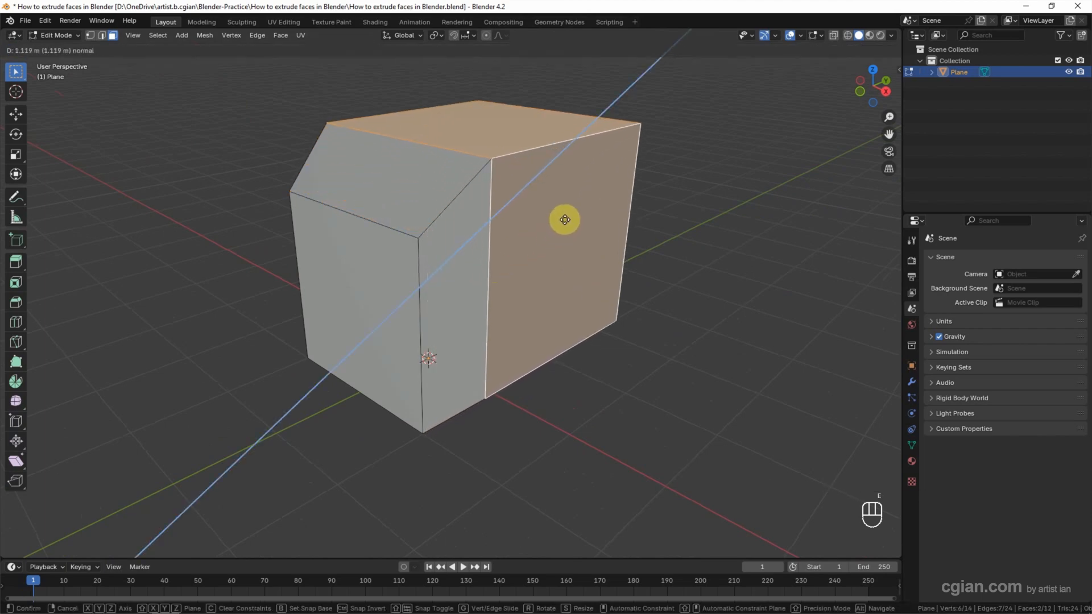
{"action": "left_click", "coordinate": [565, 220]}
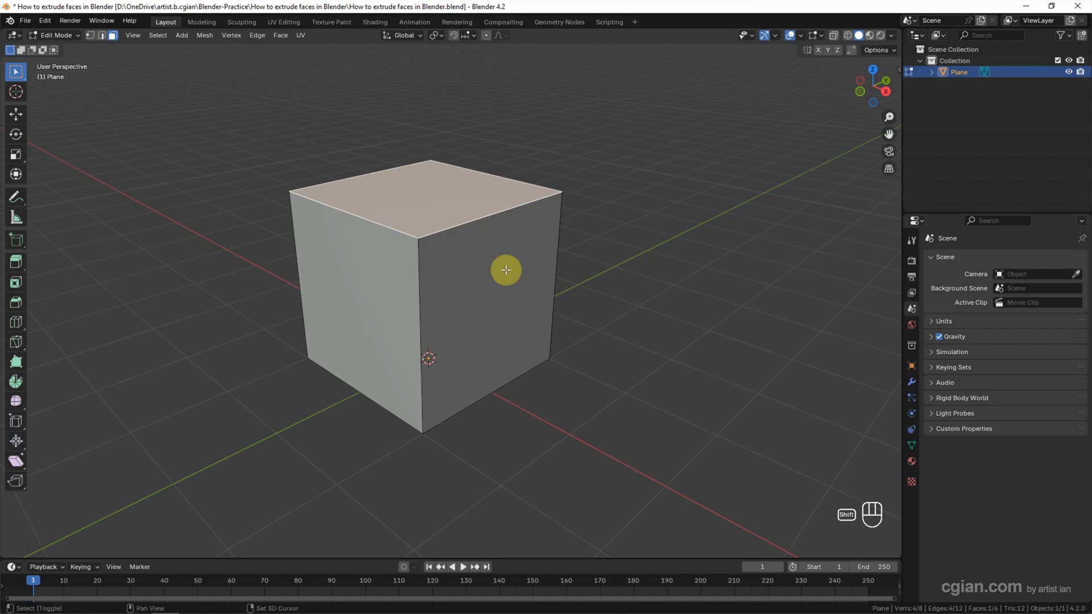
Select the top and front-right faces and apply Extrude Individual Faces.
{"action": "left_click", "coordinate": [497, 279]}
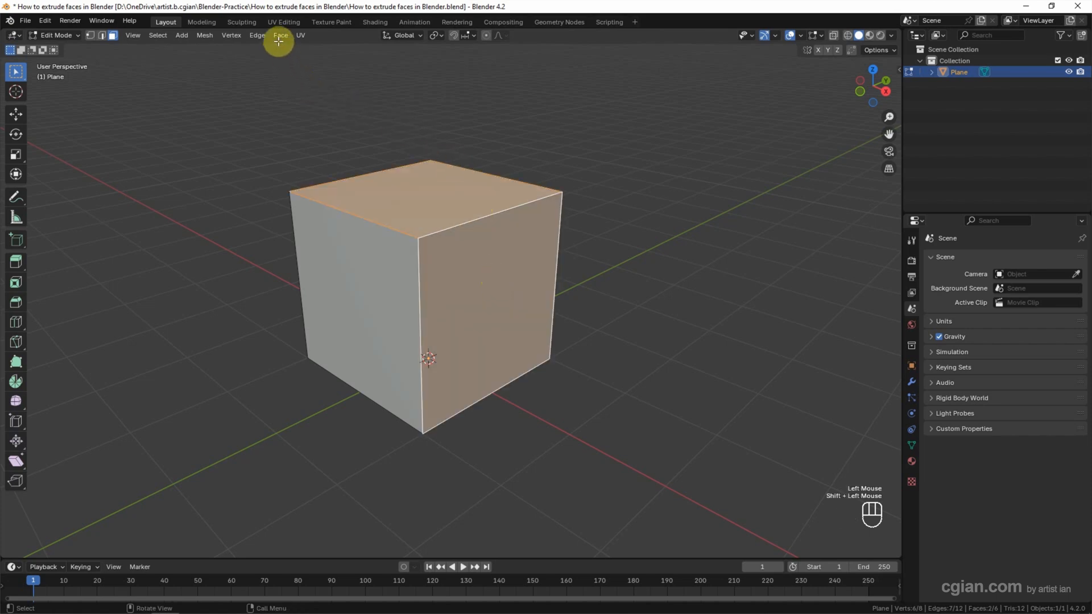
{"action": "left_click", "coordinate": [280, 36]}
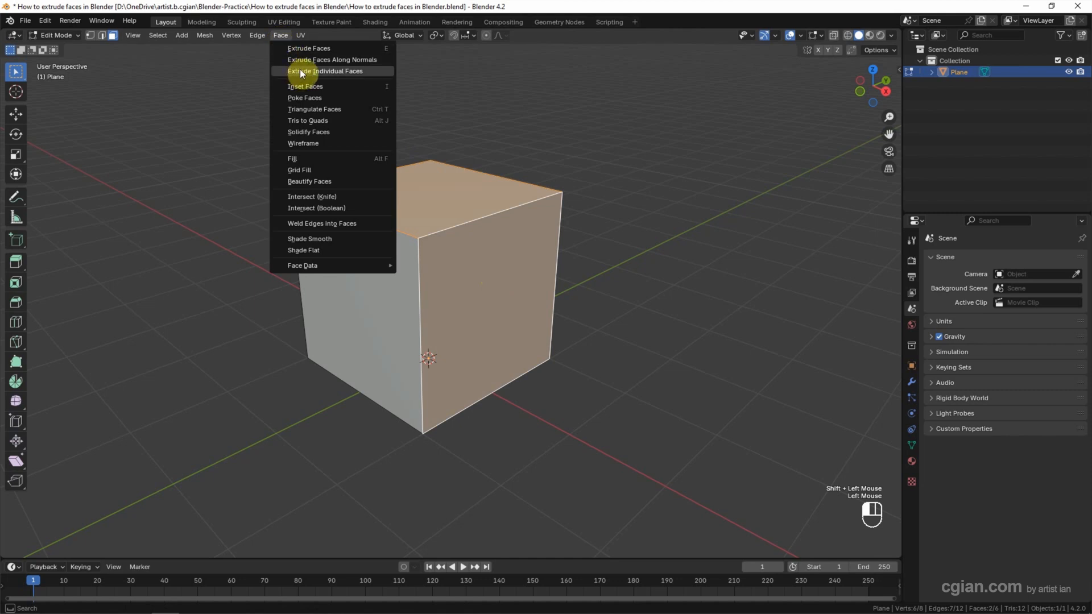
{"action": "mouse_move", "coordinate": [301, 72]}
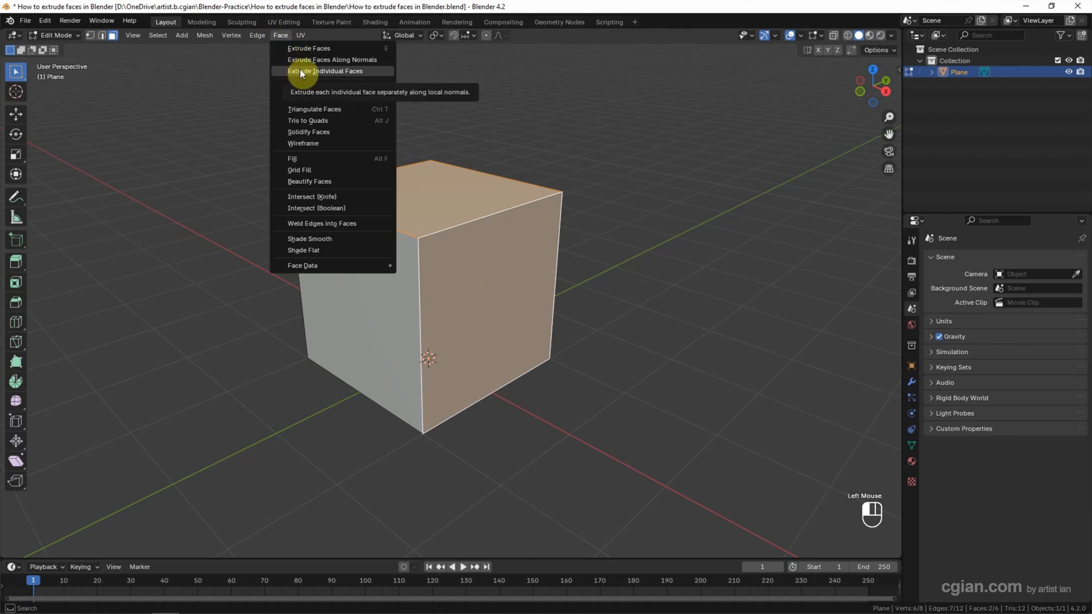
{"action": "left_click", "coordinate": [331, 72]}
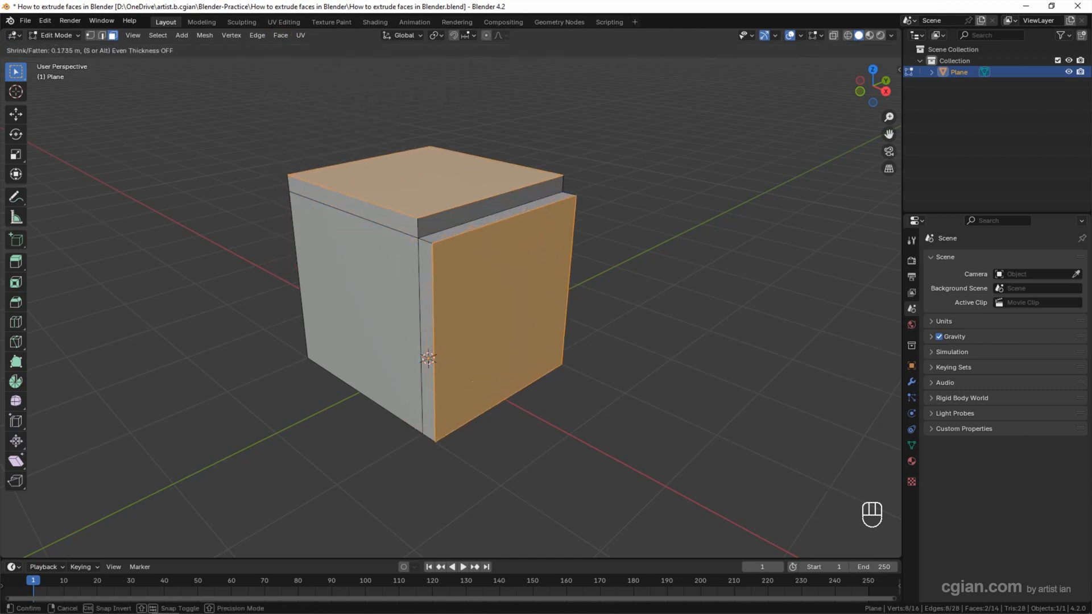